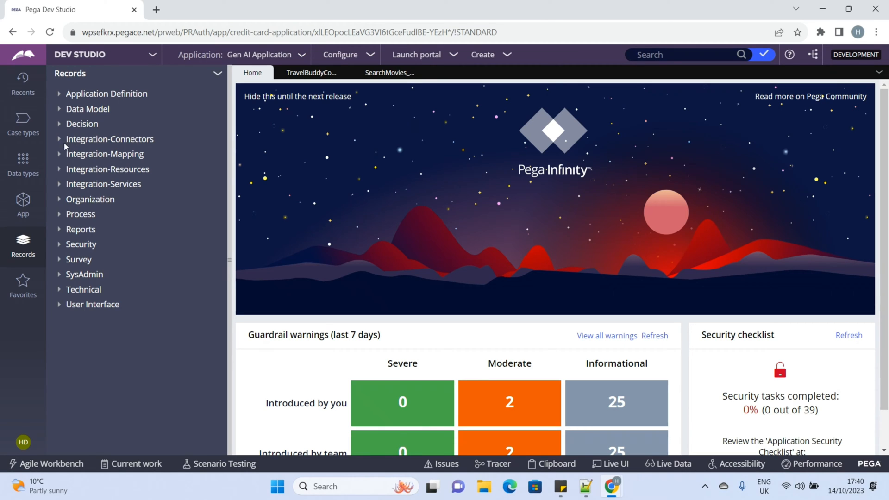
- Start a Connect Generative AI record labelled GenerateGenAIContent, applied to PDY-CreditCa-Work-SearchMovies
click(109, 139)
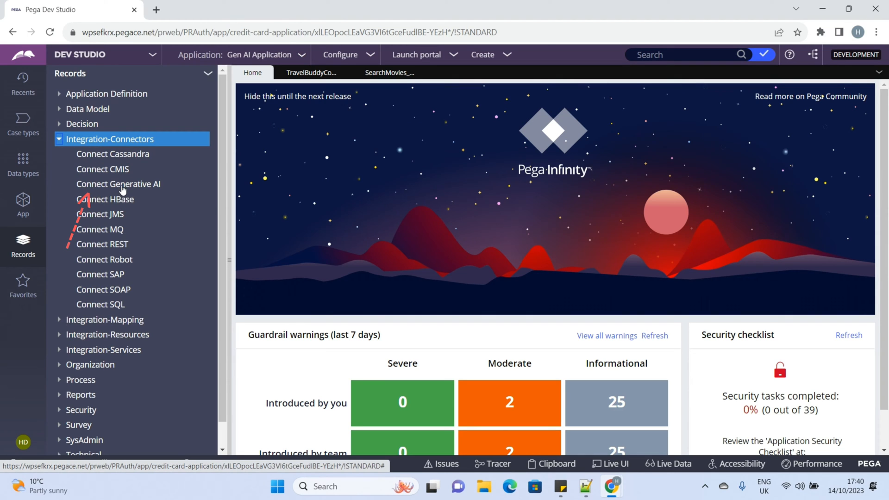
click(118, 184)
text(GenerateGenAIContent)
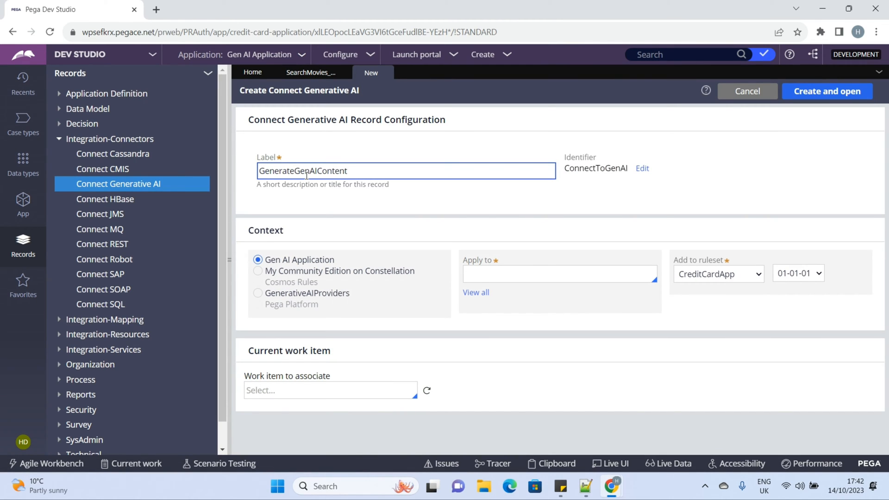
click(559, 273)
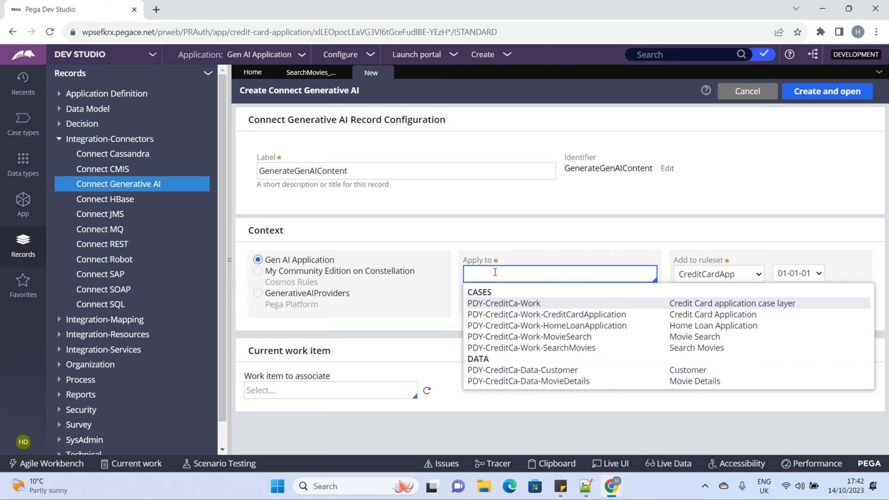
click(531, 348)
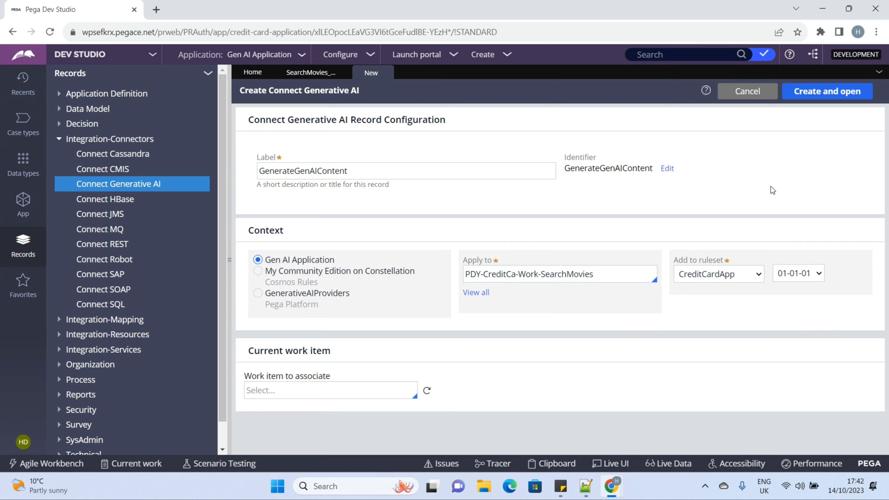
click(558, 274)
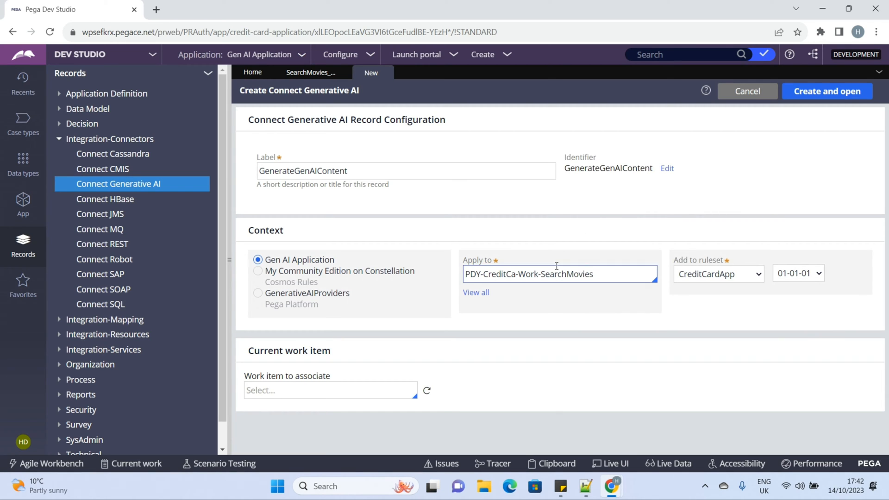
- Create the connector using the Text summarisation use case and PromptText as its prompt
click(826, 91)
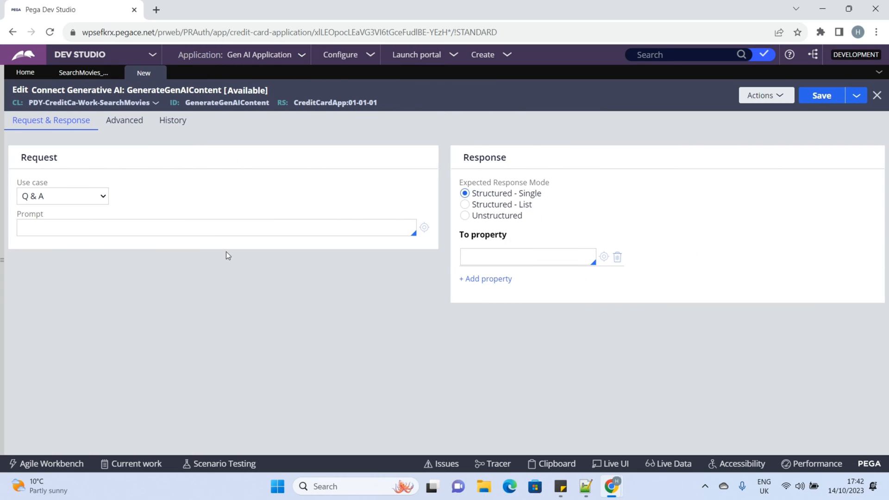
mouse_move(196, 196)
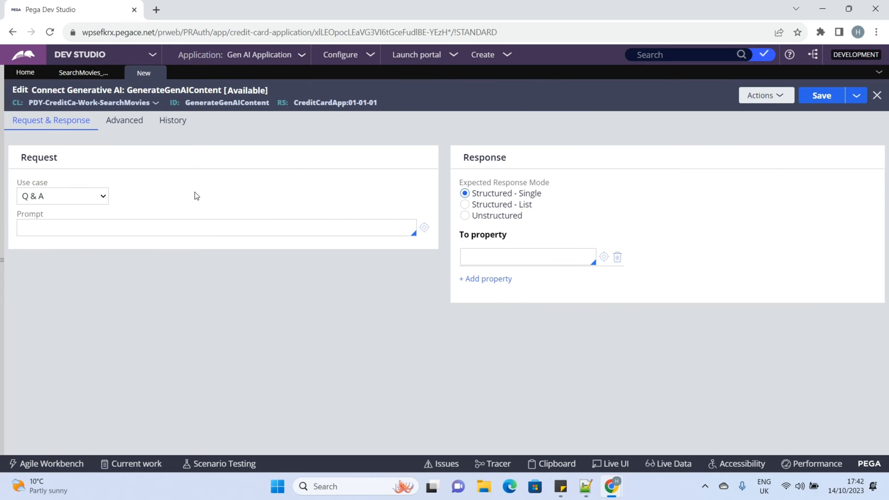
mouse_move(123, 194)
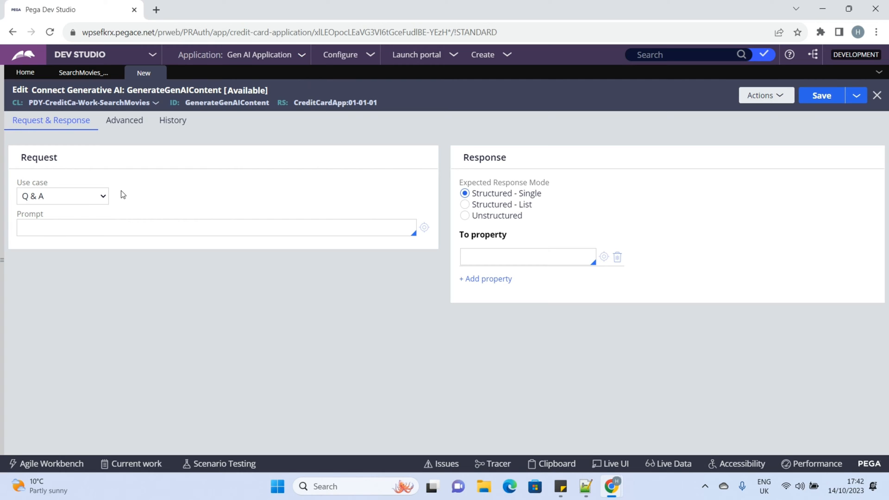
click(62, 196)
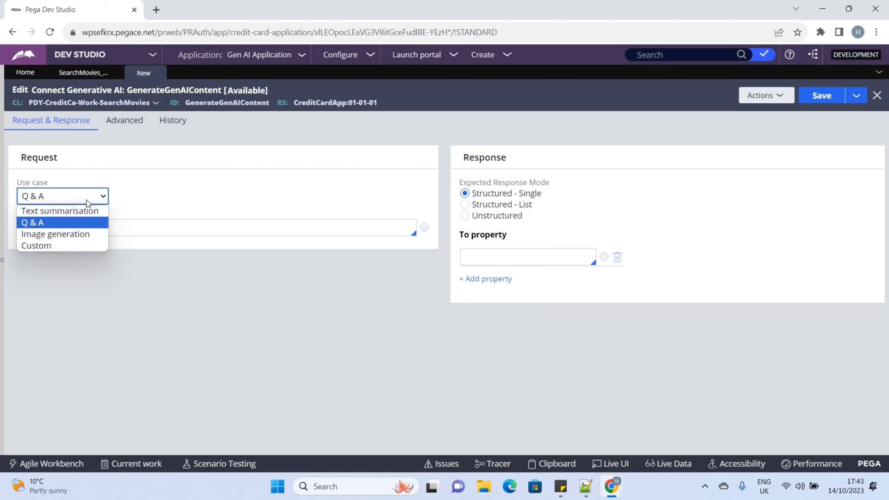
mouse_move(60, 210)
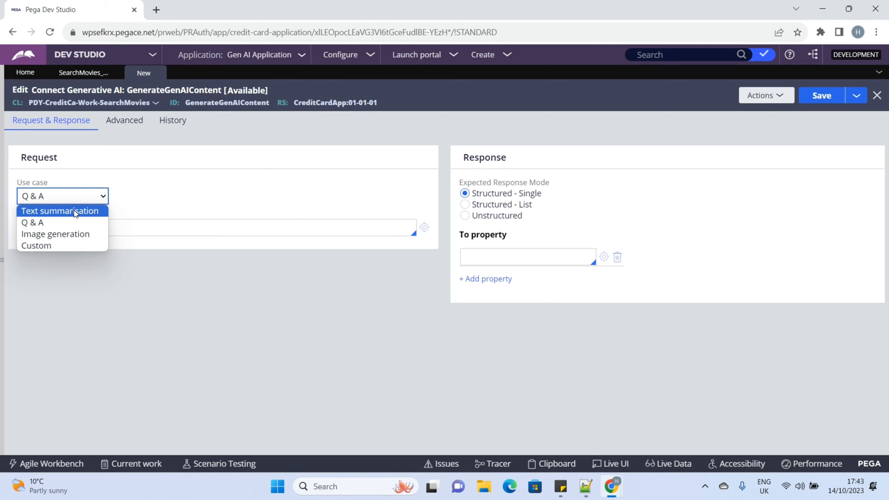
click(59, 210)
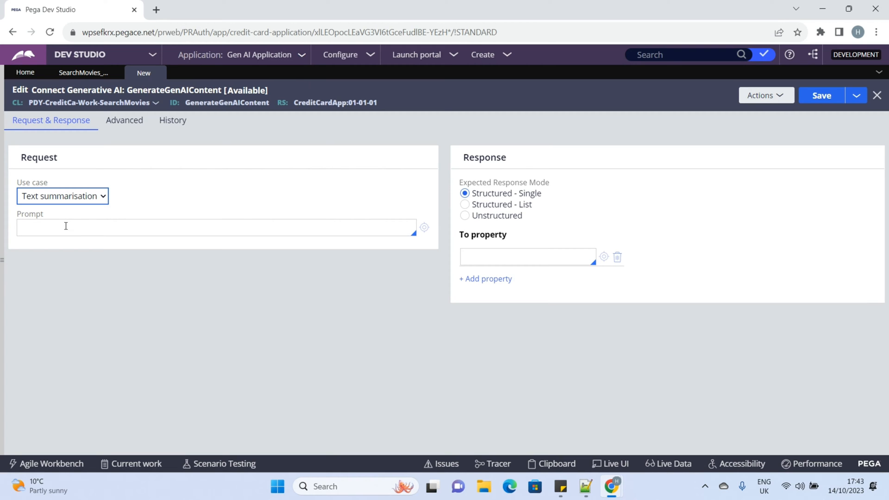
text(PromptText)
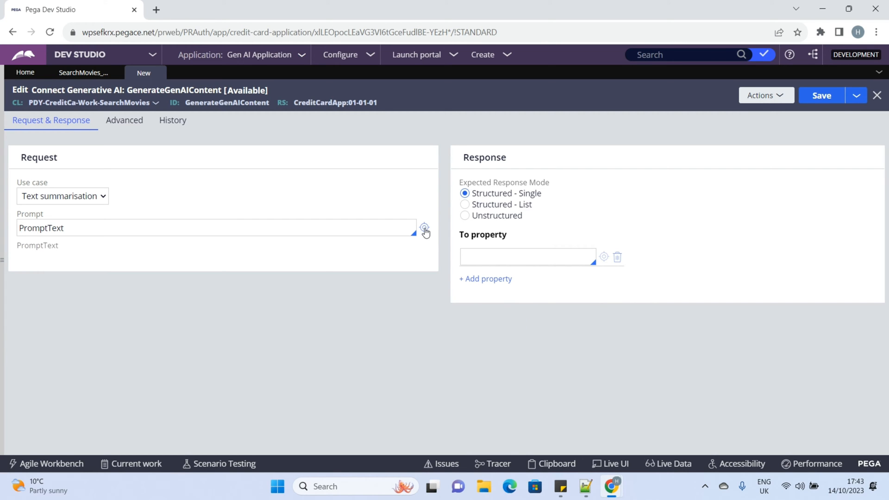
- Create and open the PromptText field value from the Prompt field's settings
click(425, 228)
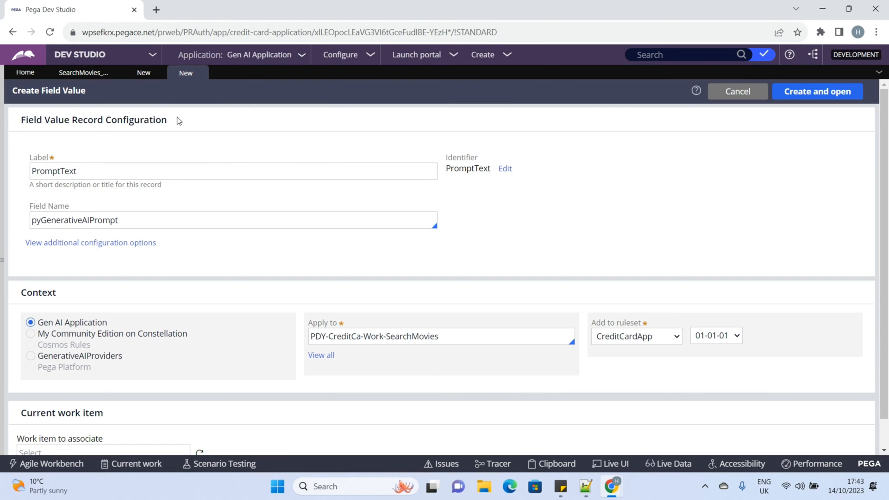
click(817, 91)
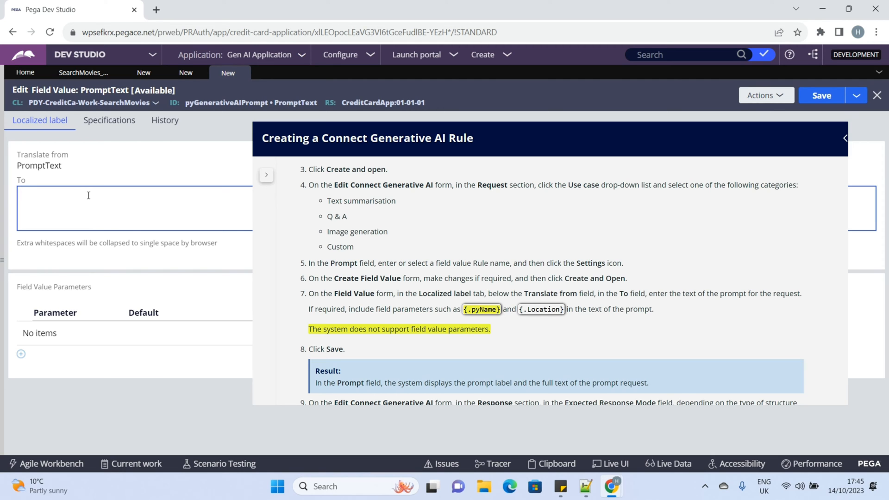
- Enter the prompt 'Tell me the most popular movie released in {.MovieReleaseYear}'
click(845, 138)
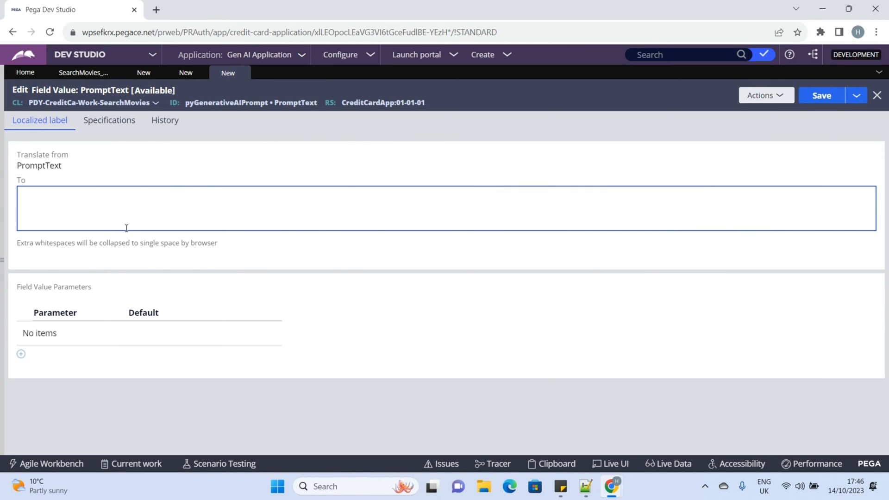
text(Tell me the most popular movie released in <.Year>)
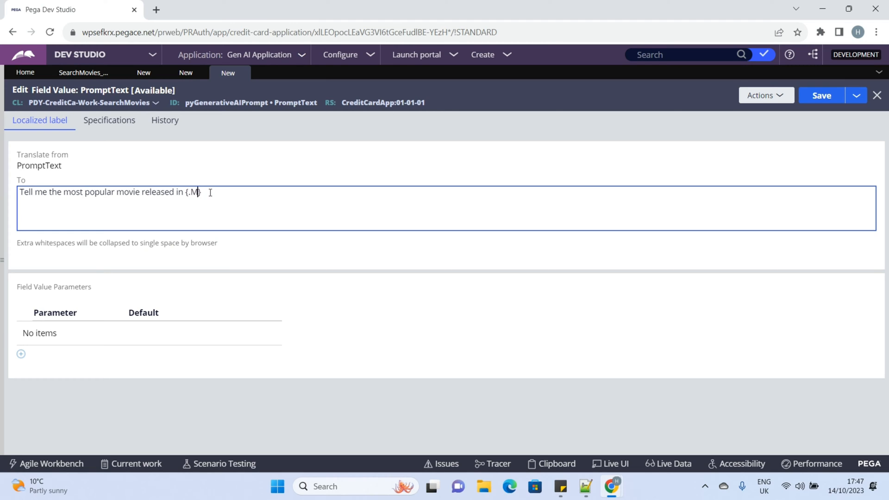
text(ovieReleaseYe)
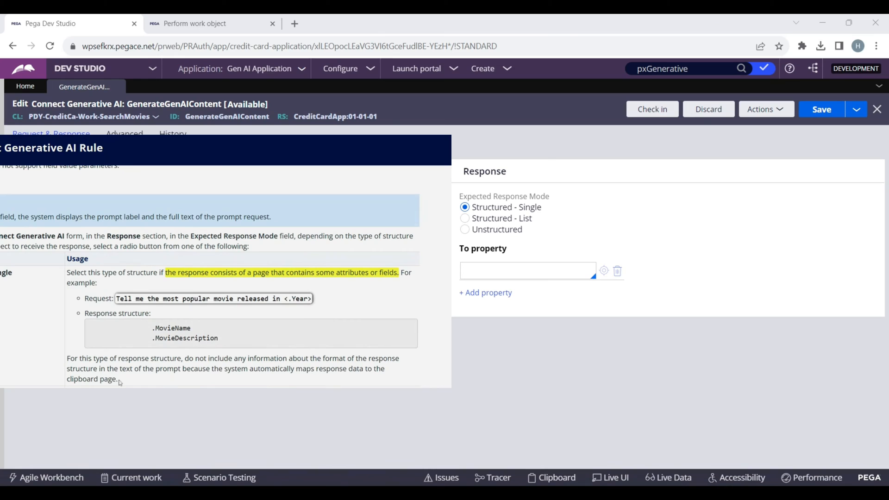
- Try Structured - List, then settle on Unstructured as the expected response mode
drag(94, 358, 117, 379)
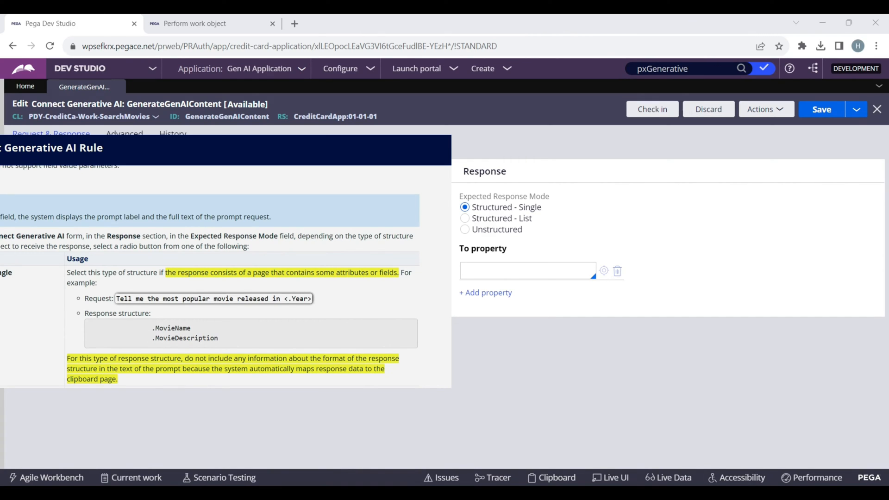
click(465, 218)
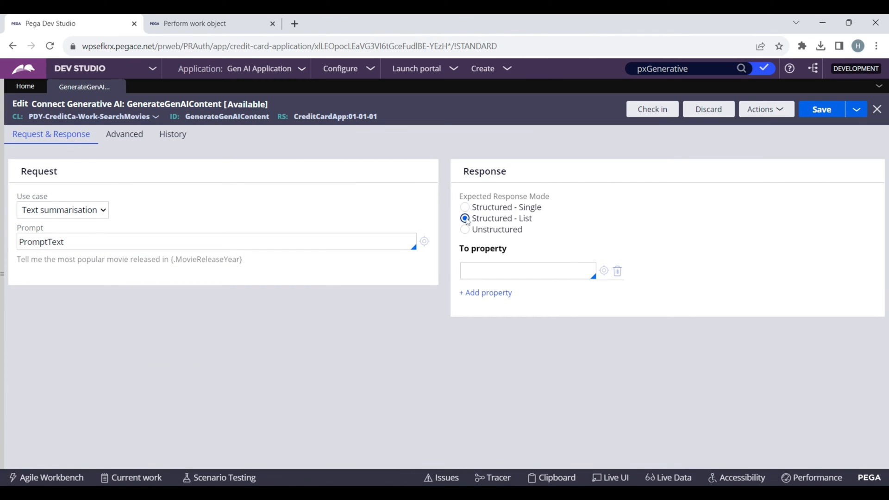
click(465, 218)
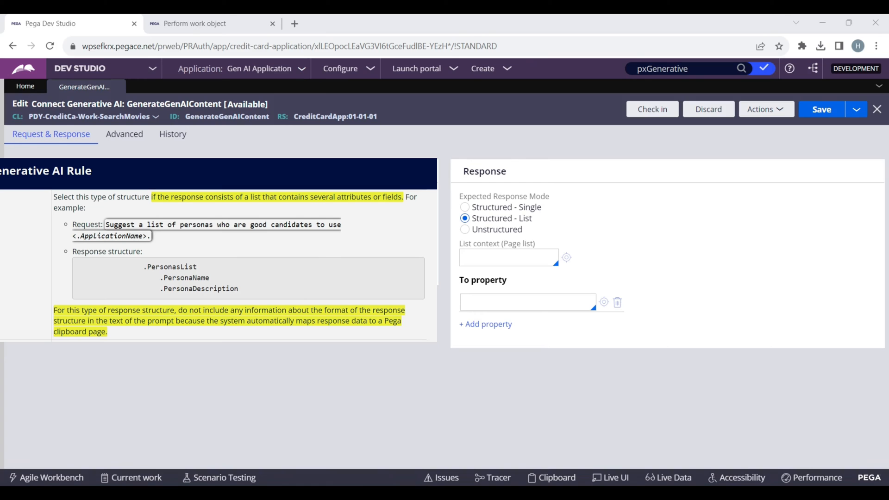
click(465, 229)
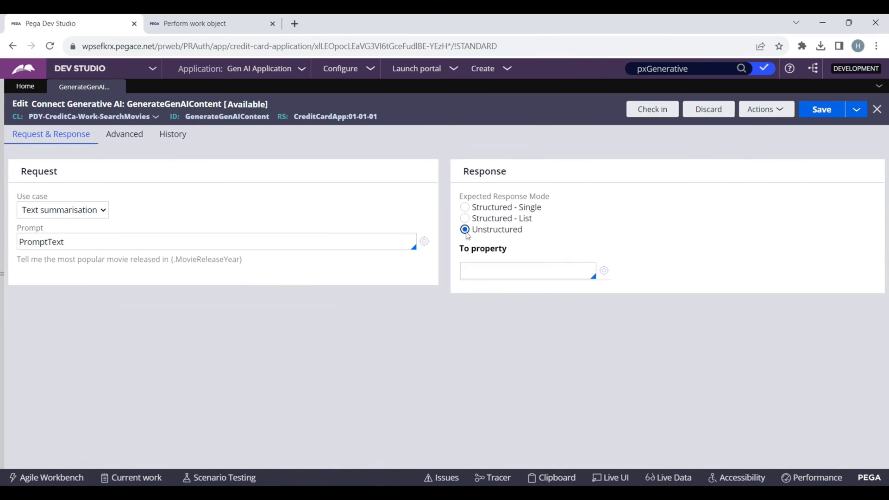
click(527, 270)
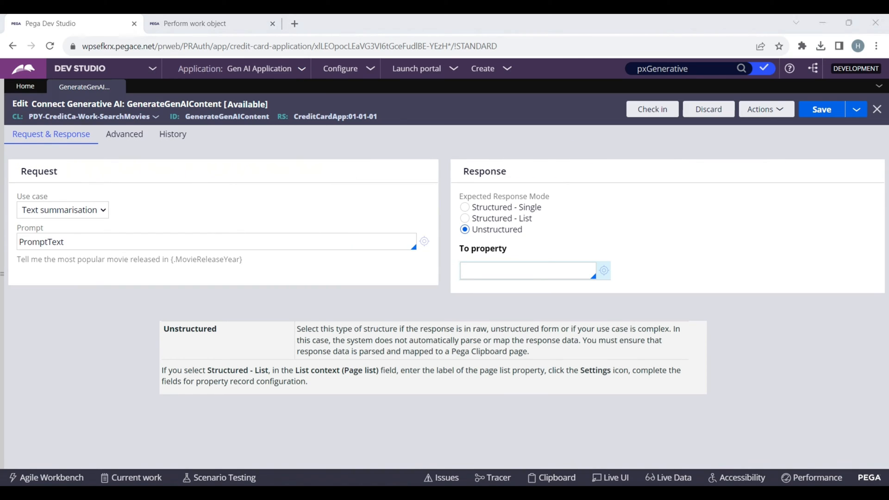
drag(462, 351, 529, 351)
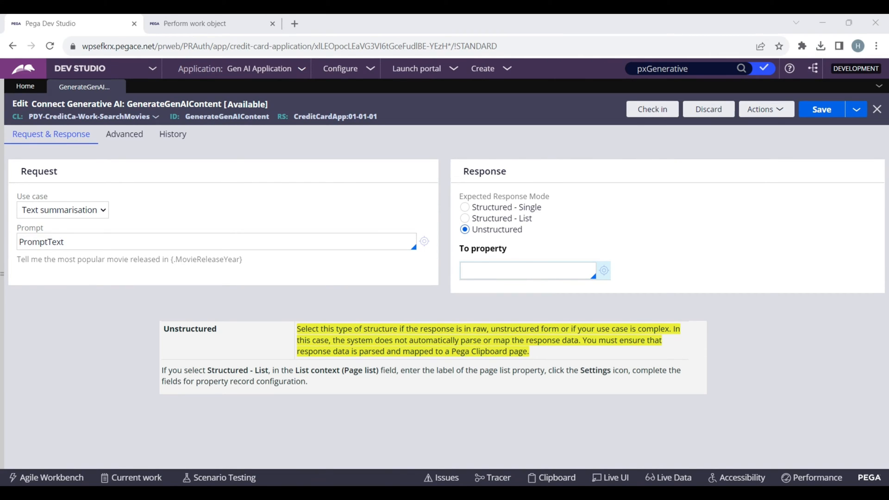
- Map the response to .MovieDetails.MovieTitle and .MovieDetails.PlotSummary, then save the rule
click(465, 235)
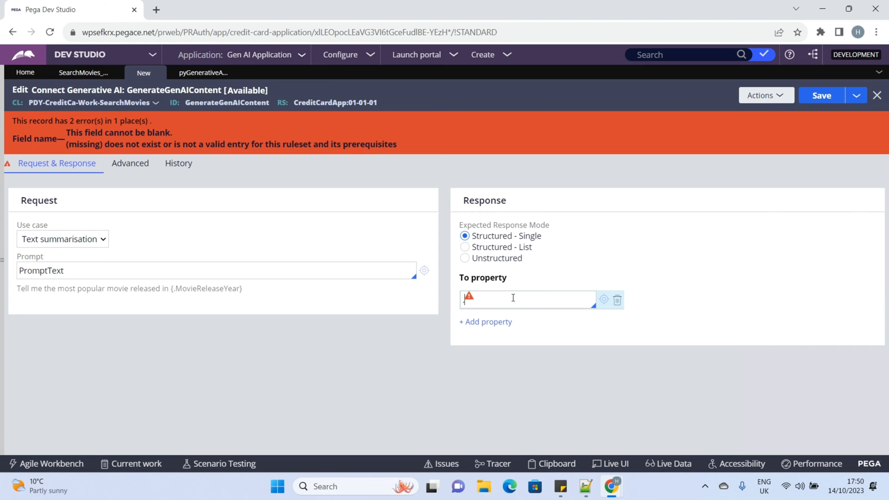
text(Movie)
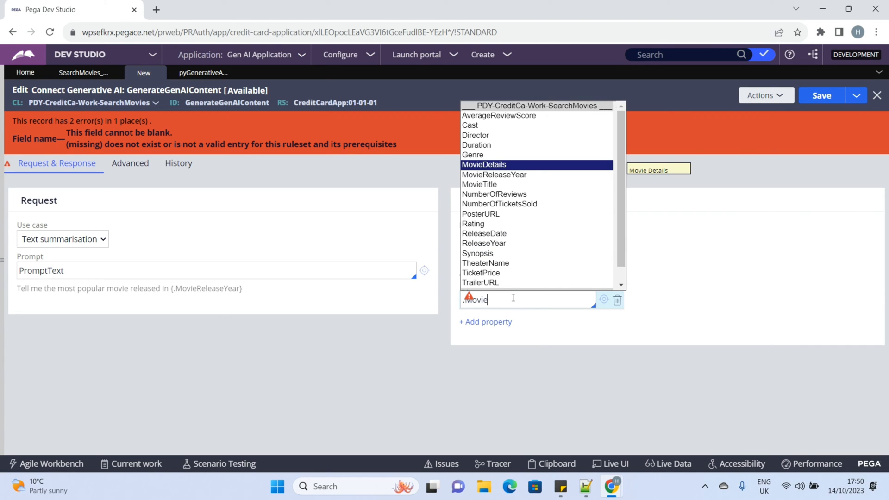
click(483, 164)
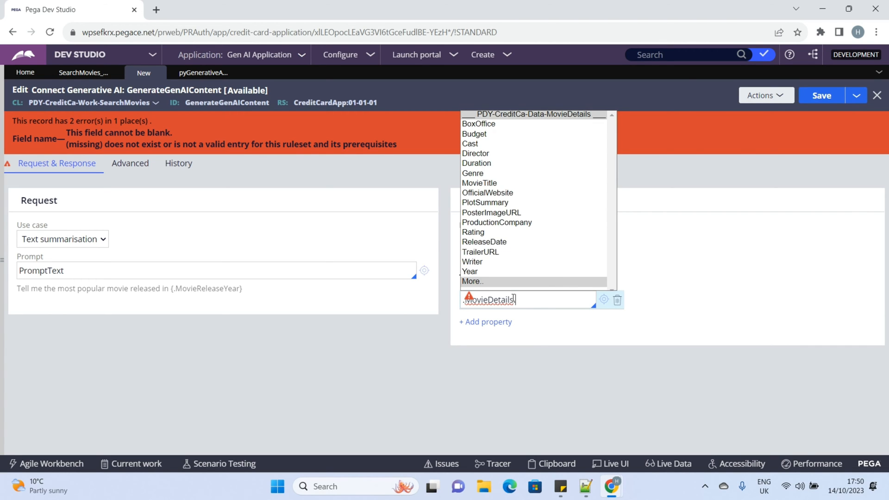
text(MovieName)
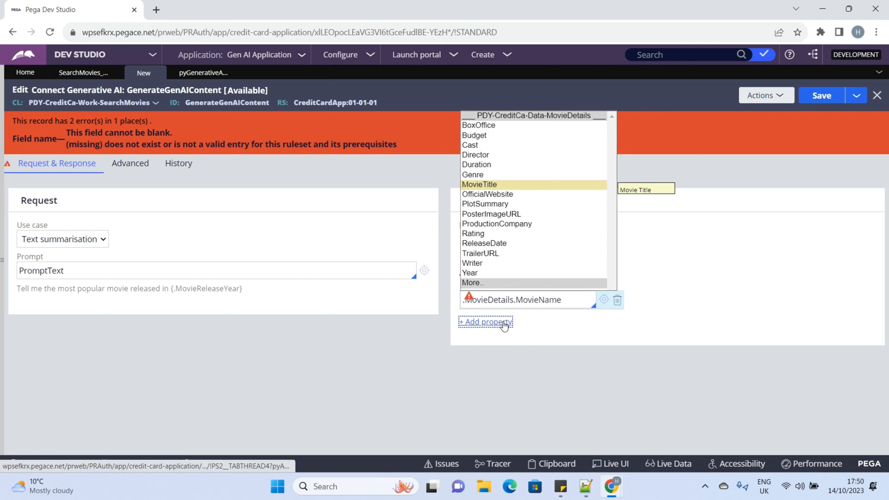
click(485, 323)
text(Ti)
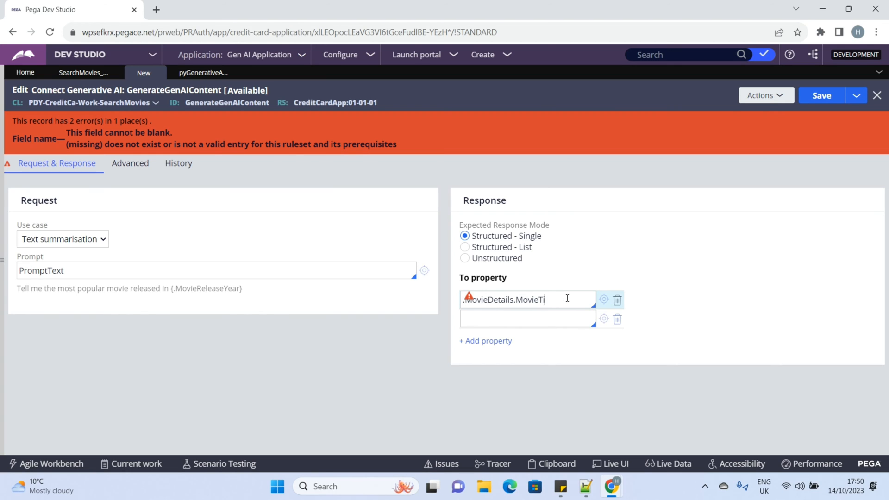
text(tle)
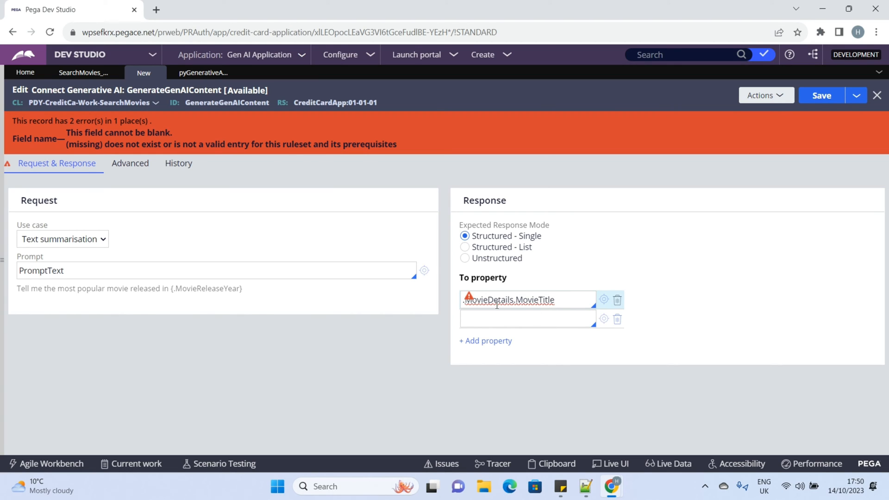
text(.MovieDetails.PlotSummary)
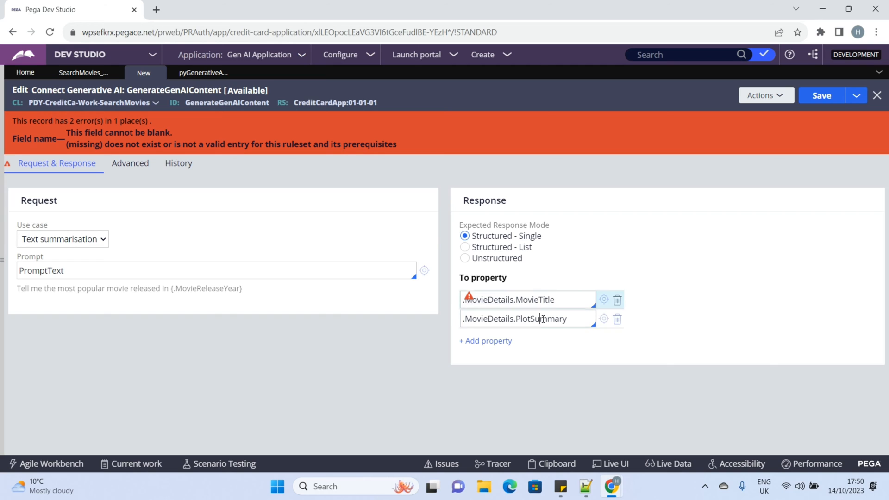
click(821, 94)
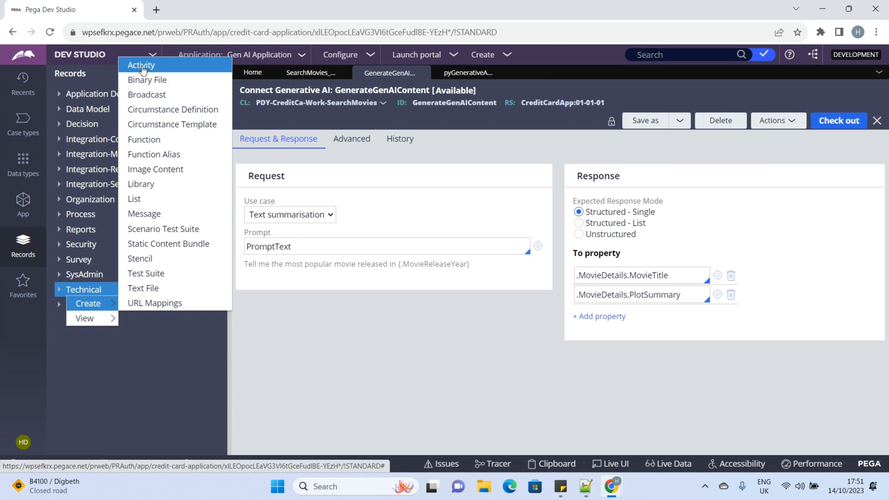
- Create the GenerateAIResponse activity
click(142, 65)
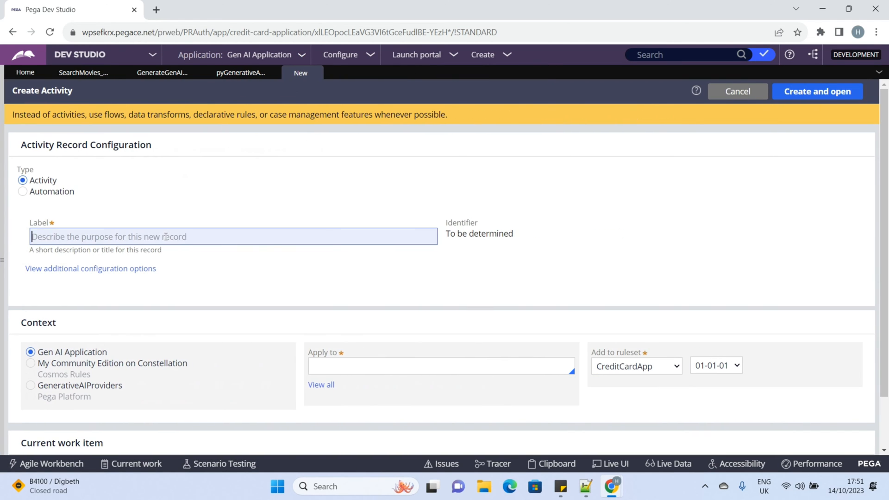
text(G)
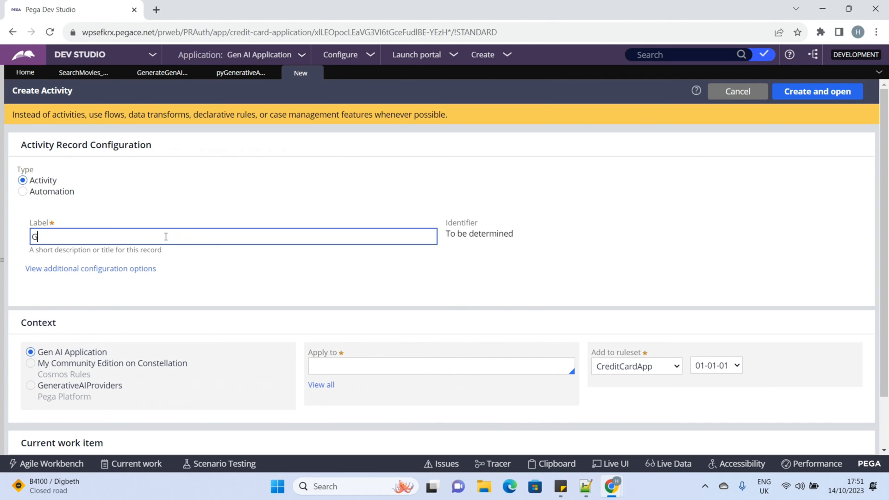
text(enerateAIResponse)
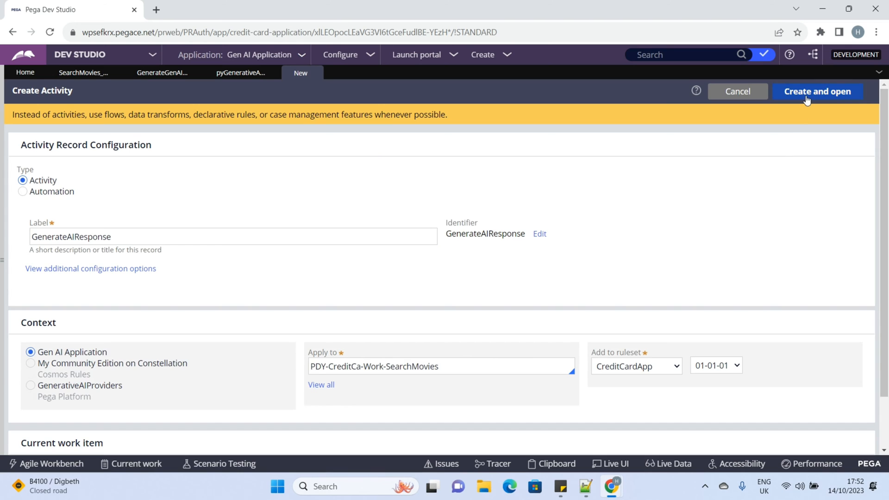
click(817, 92)
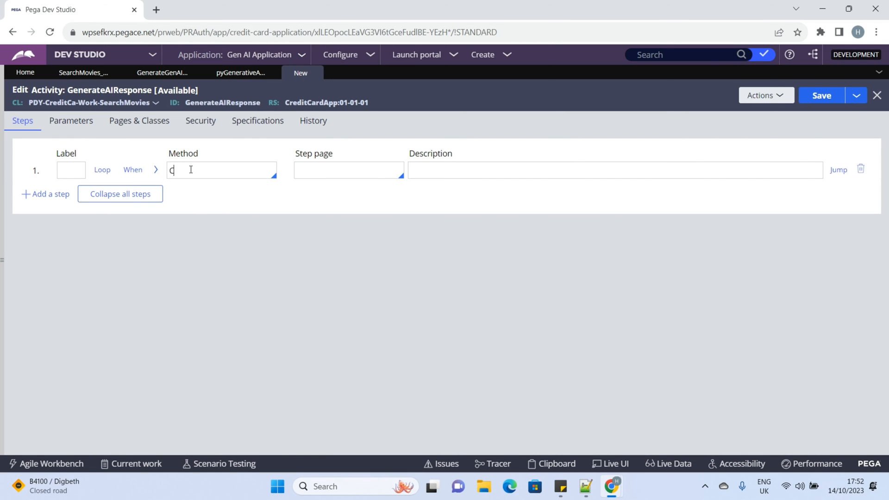
- Call pxConnectToGenerativeAI for GenerateGenAIContent, save, and name the flow's utility Gen AI
click(221, 170)
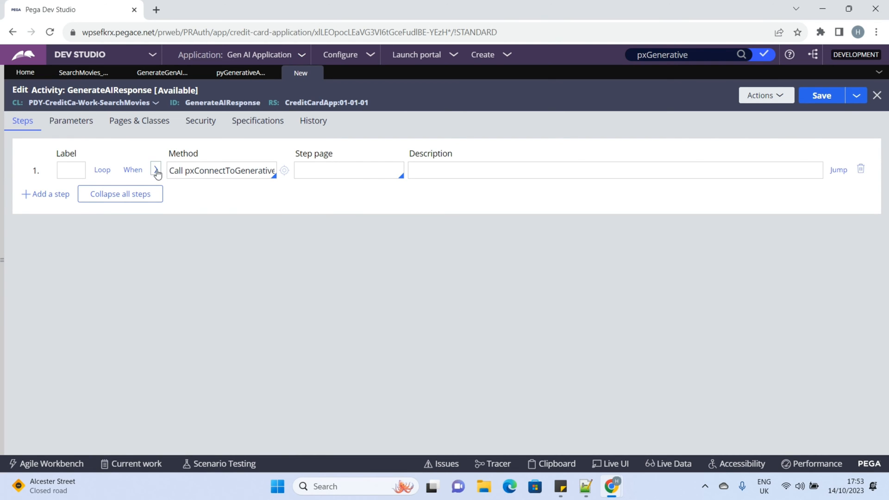
click(157, 170)
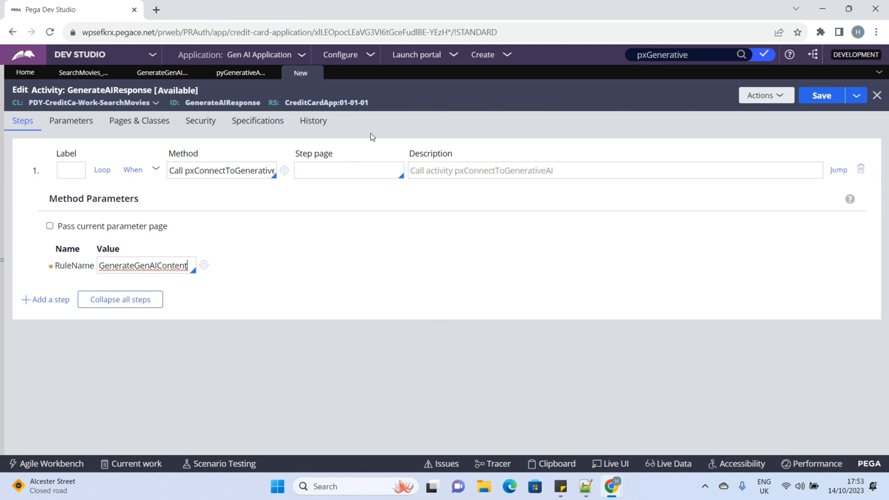
click(83, 73)
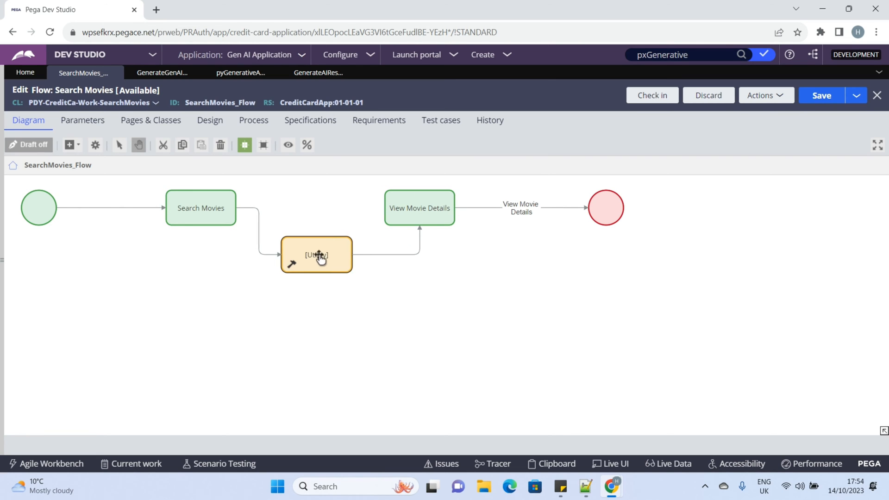
double_click(316, 255)
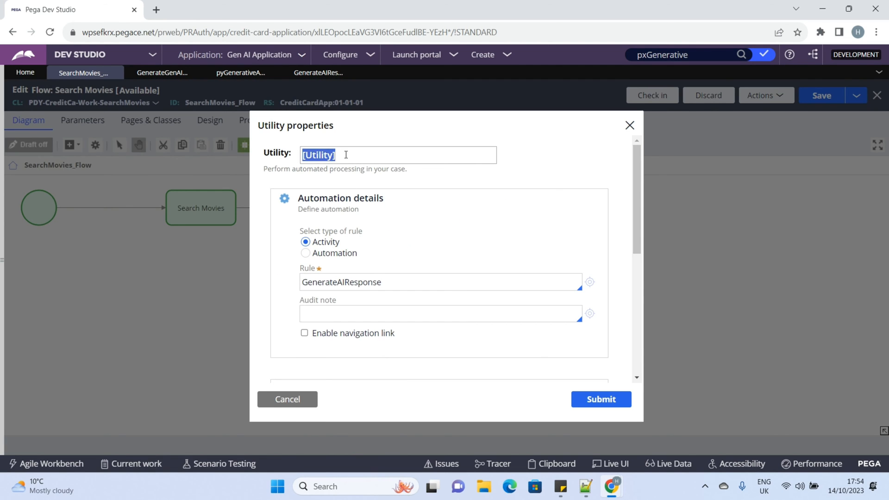
click(600, 399)
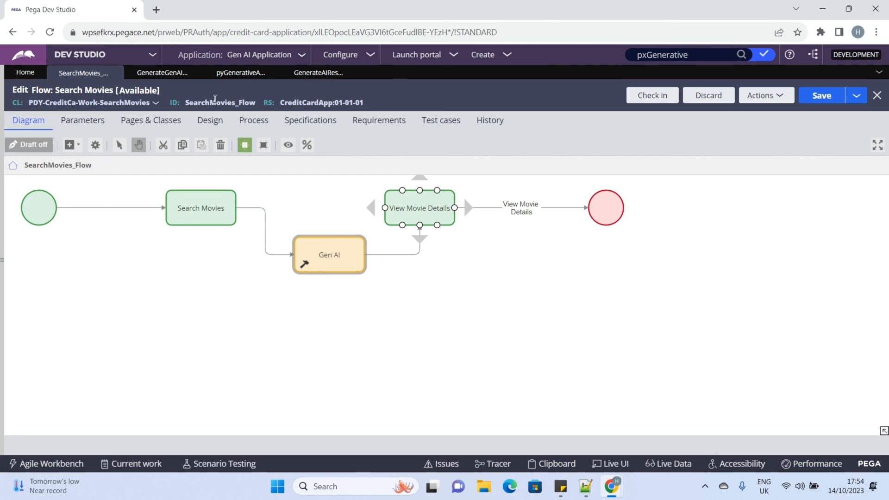
- Start a Search Movies case in the Gen AI portal and enter release year 2021
click(417, 55)
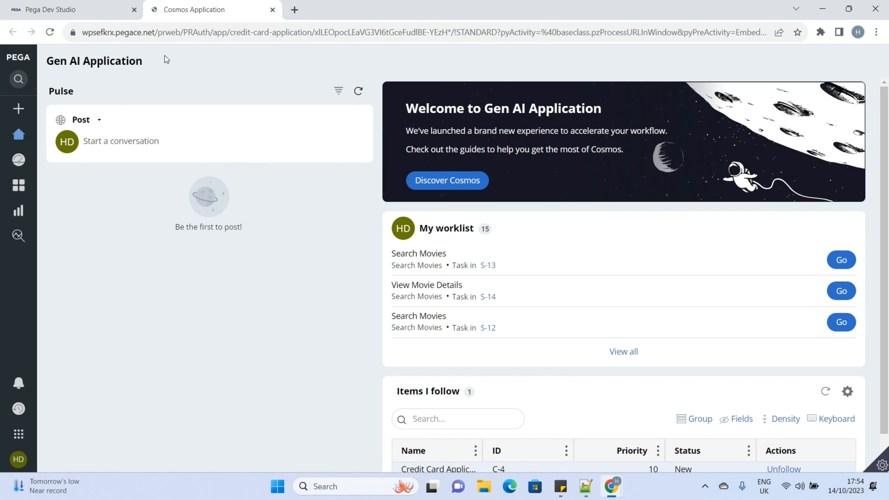
click(18, 108)
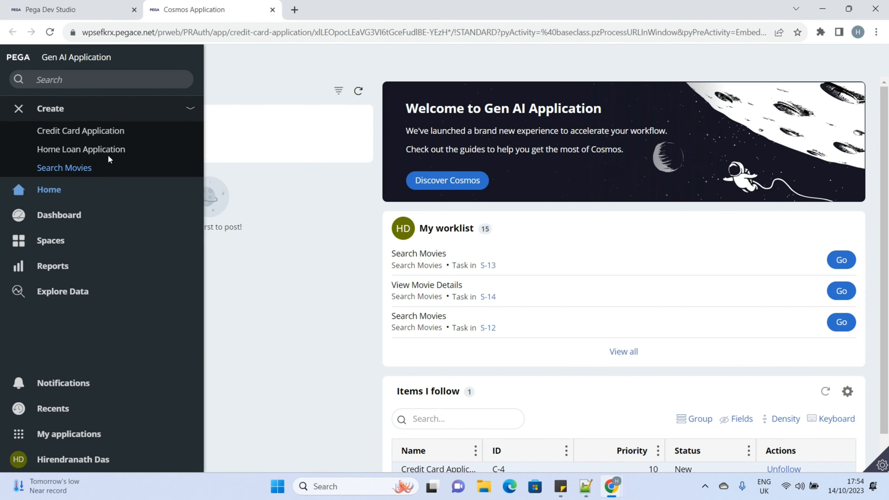
click(64, 167)
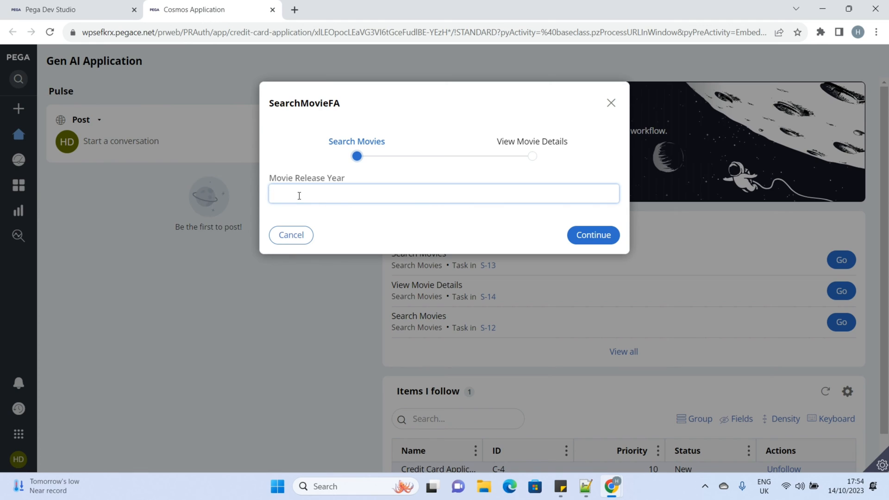
text(2021)
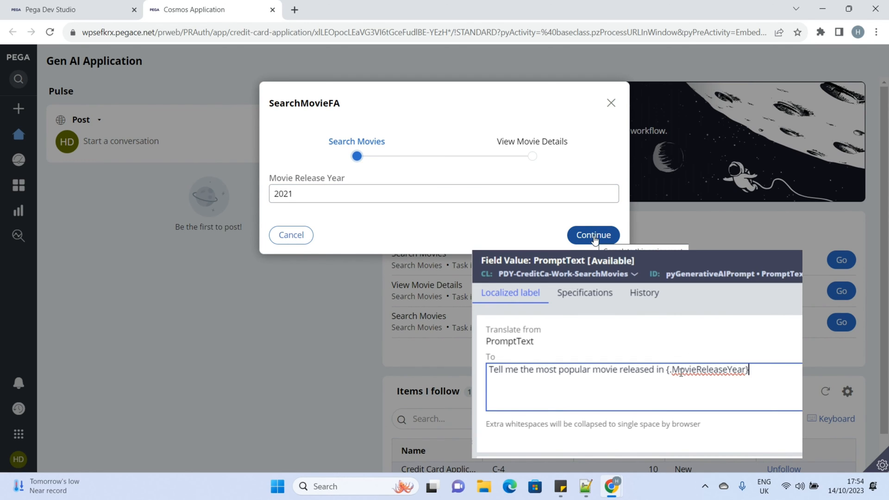
- Trace GenerateAIResponse and continue the case to View Movie Details
double_click(709, 369)
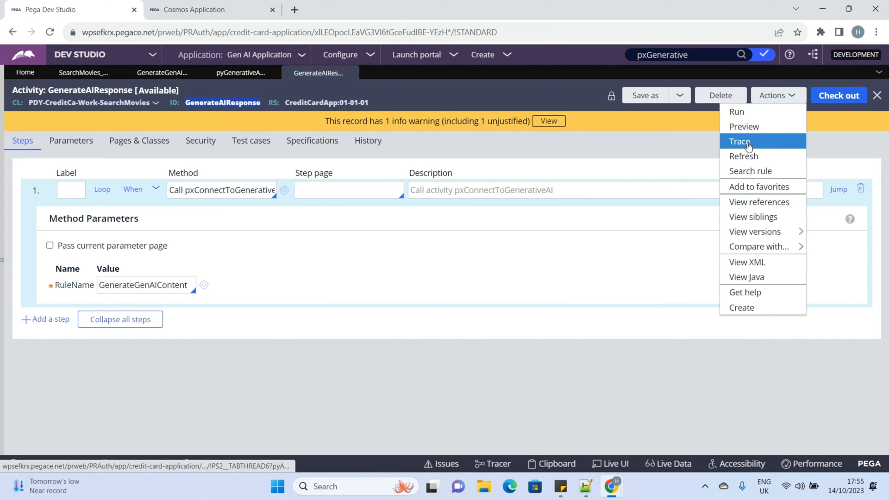
click(740, 141)
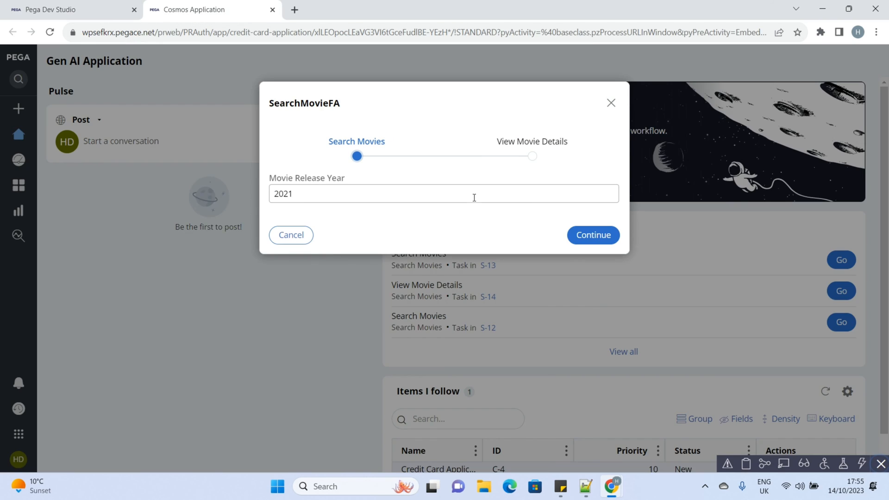
click(592, 235)
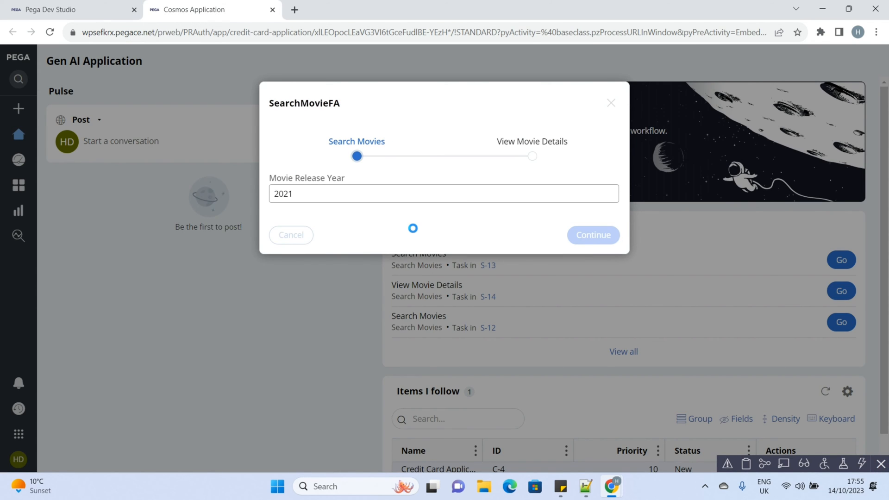
click(593, 235)
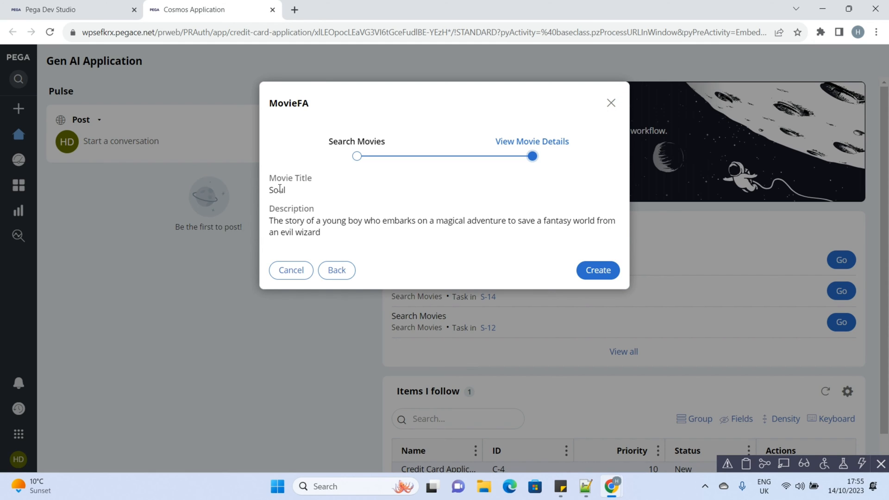
double_click(277, 190)
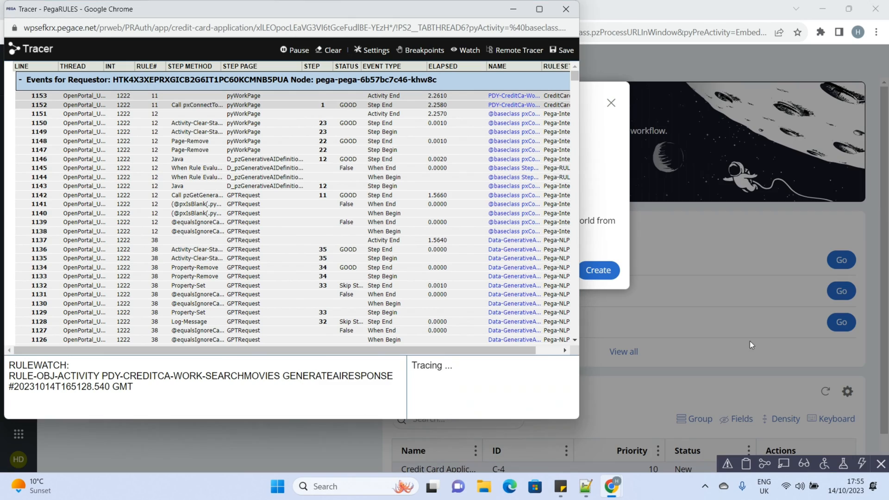
mouse_move(538, 9)
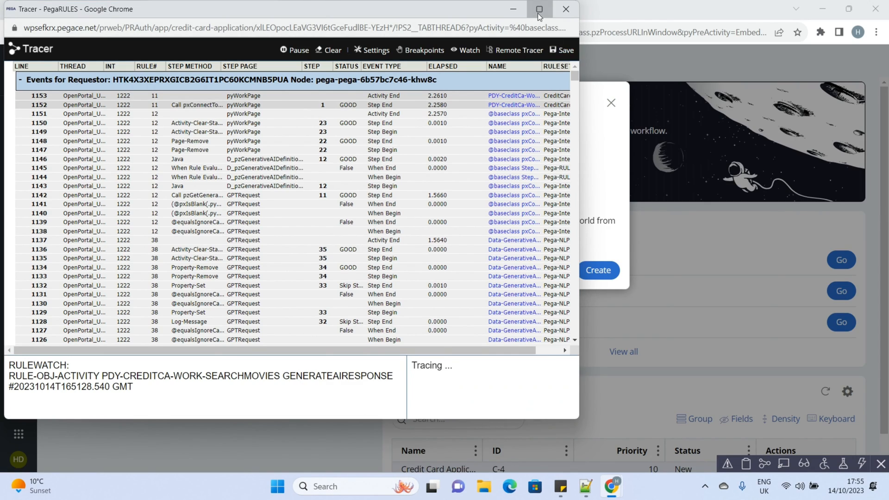
- Maximize the Tracer and GPTRequest properties to view the prompt and Soul result
click(537, 9)
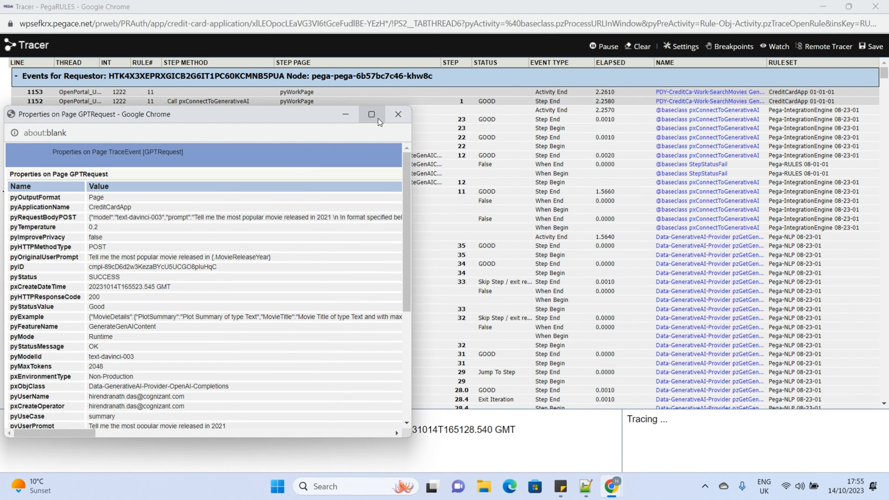
click(371, 114)
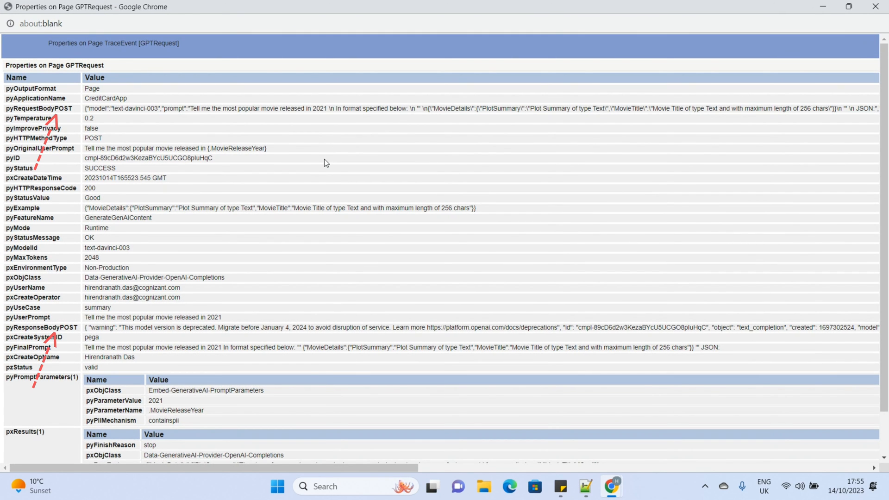
mouse_move(215, 204)
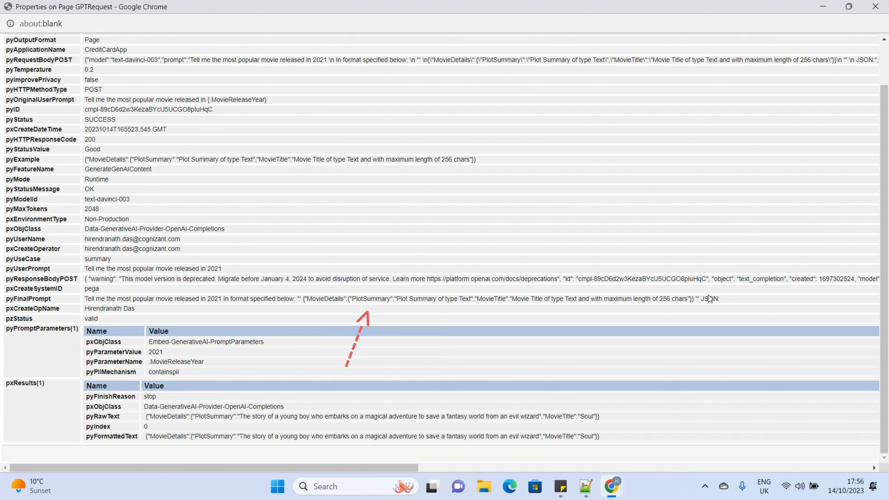
drag(299, 299, 699, 299)
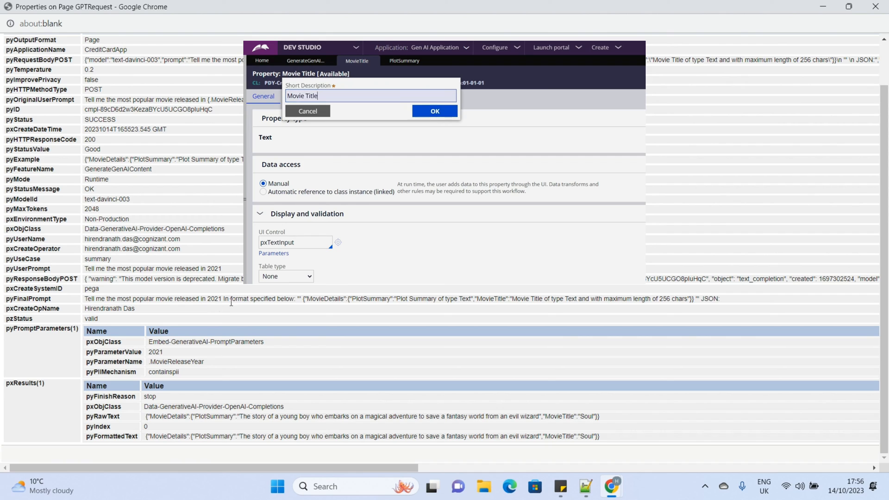
click(434, 110)
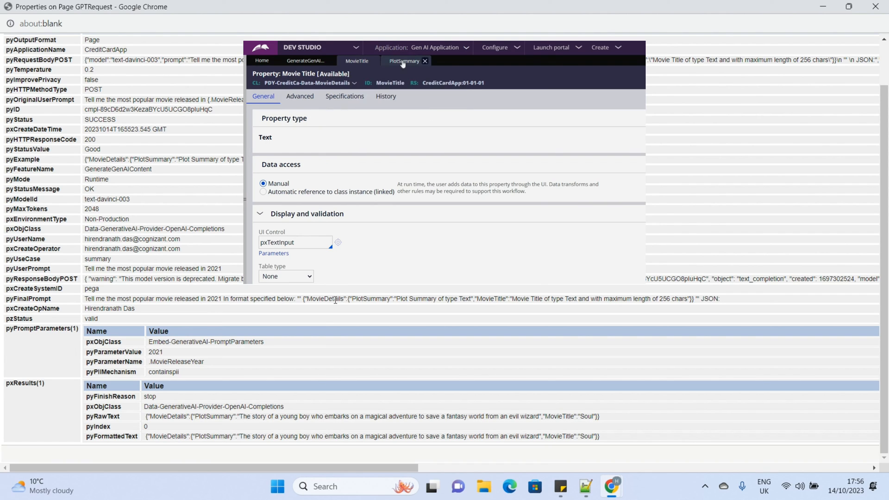
click(404, 60)
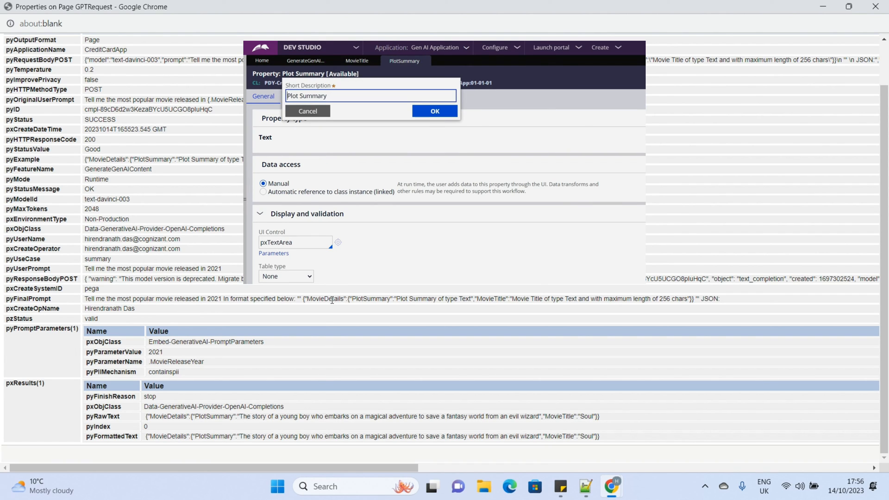
click(434, 111)
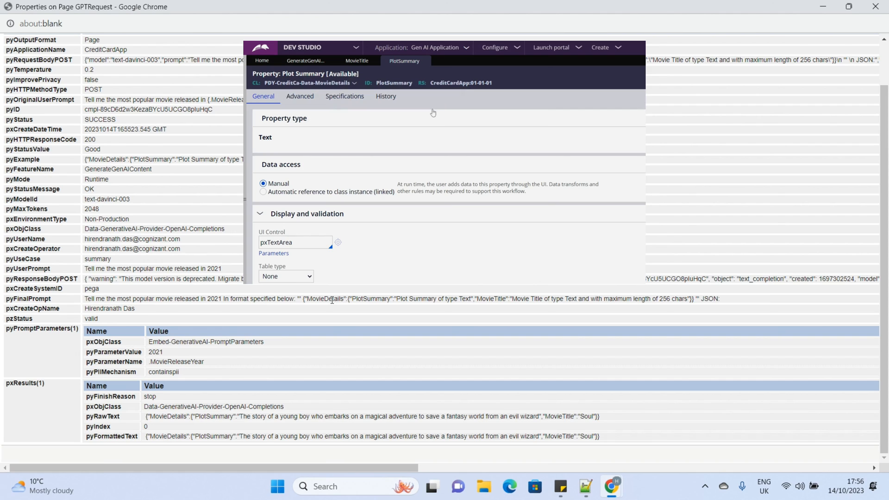
mouse_move(334, 298)
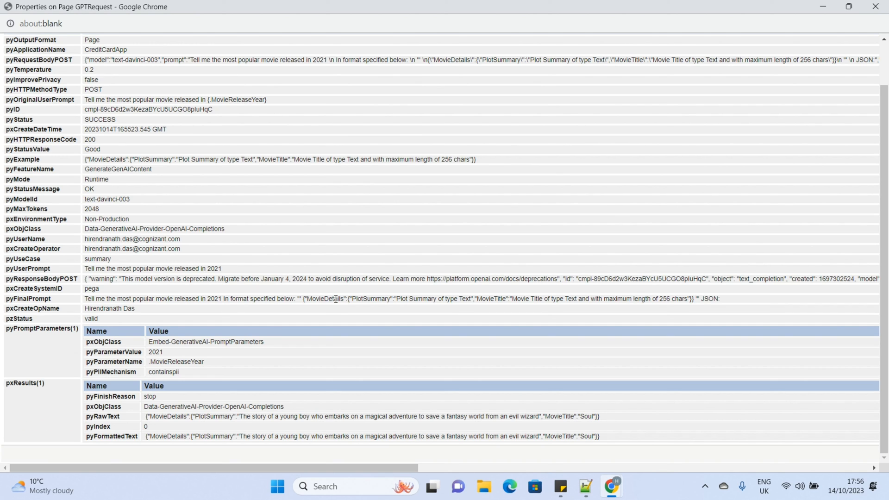
double_click(324, 298)
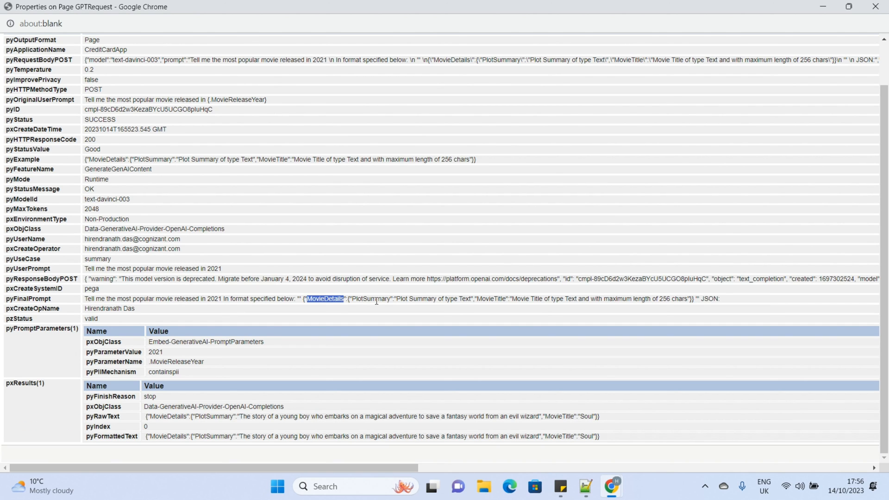
double_click(370, 299)
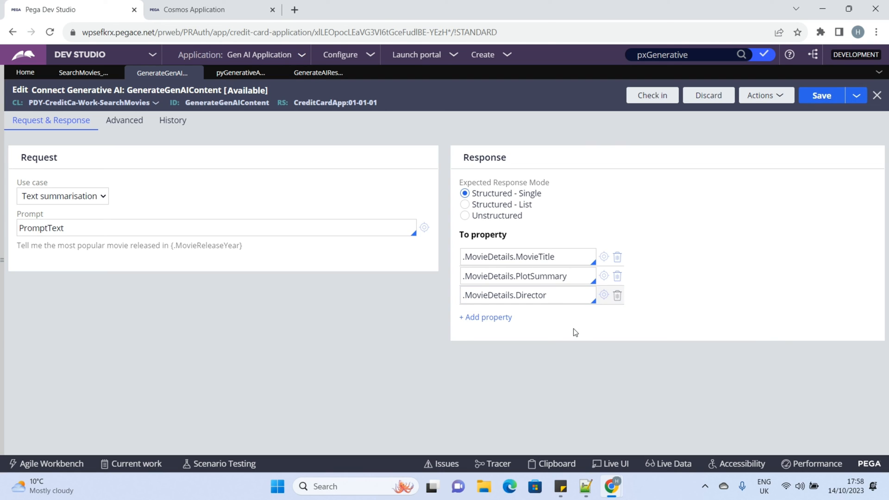
- Add .MovieDetails.Director as a third response property next to MovieTitle and PlotSummary
click(527, 294)
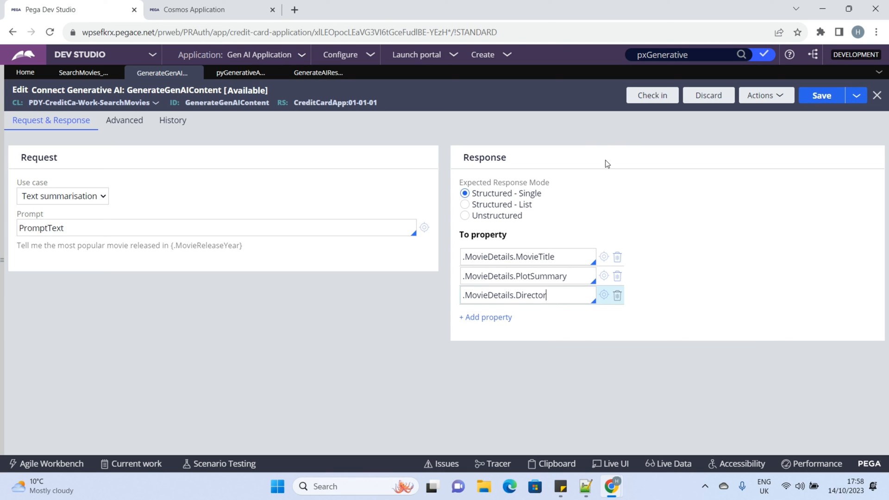
text(upda)
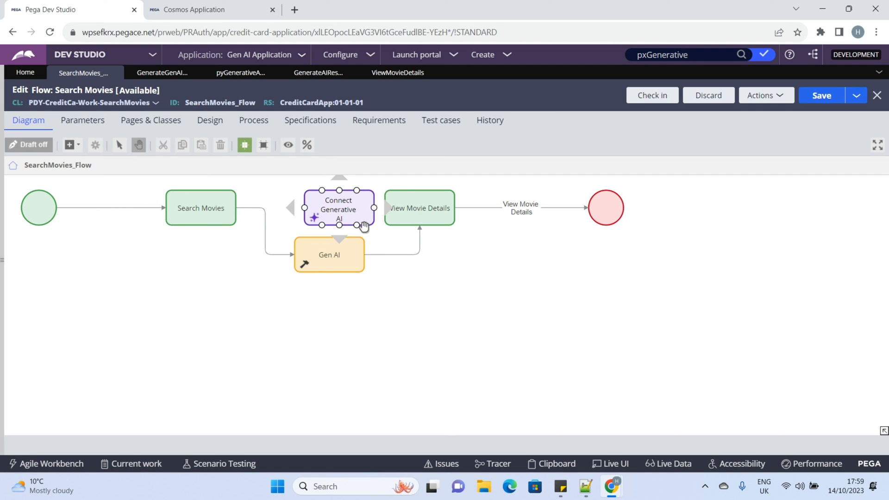
- Select the Connect Generative AI and Gen AI shapes in the SearchMovies_Flow diagram
click(329, 255)
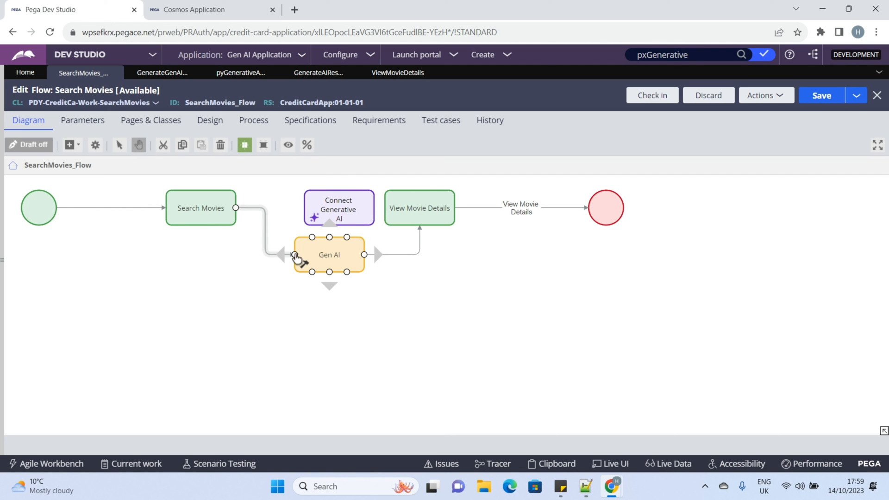
click(339, 208)
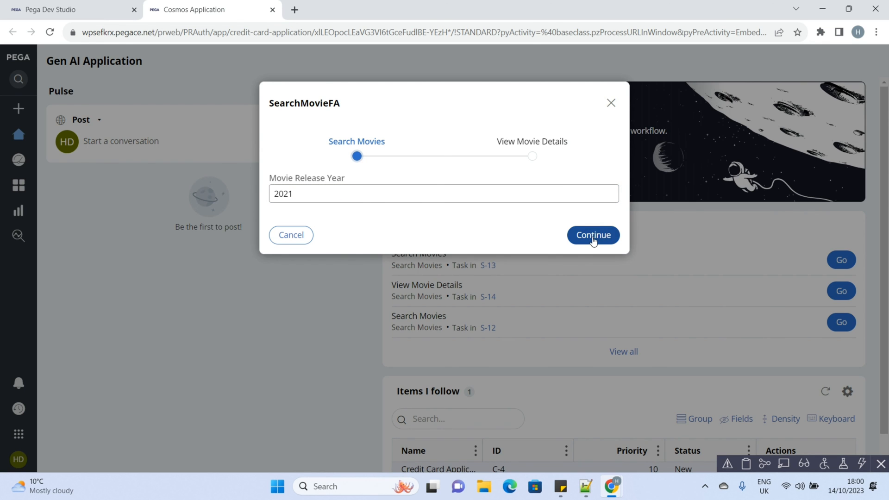
- Search for 2021 movies, review Candyman by Nia DaCosta, and create case S-15
click(593, 234)
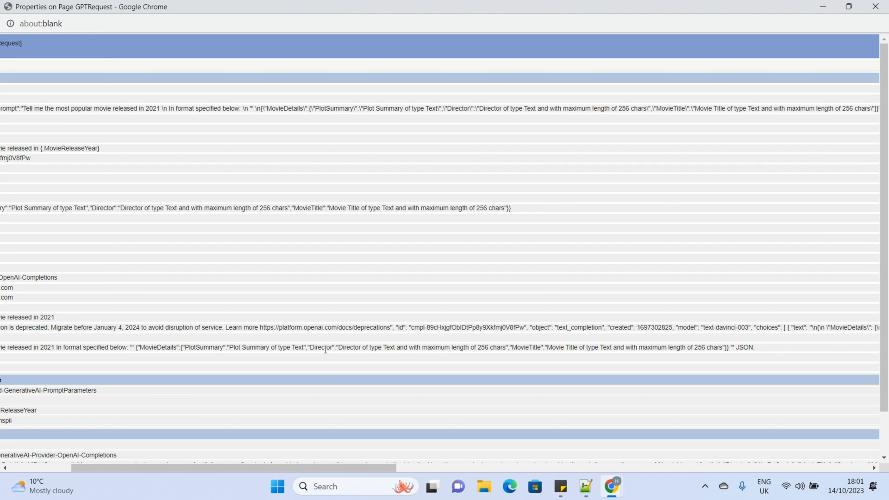
double_click(312, 348)
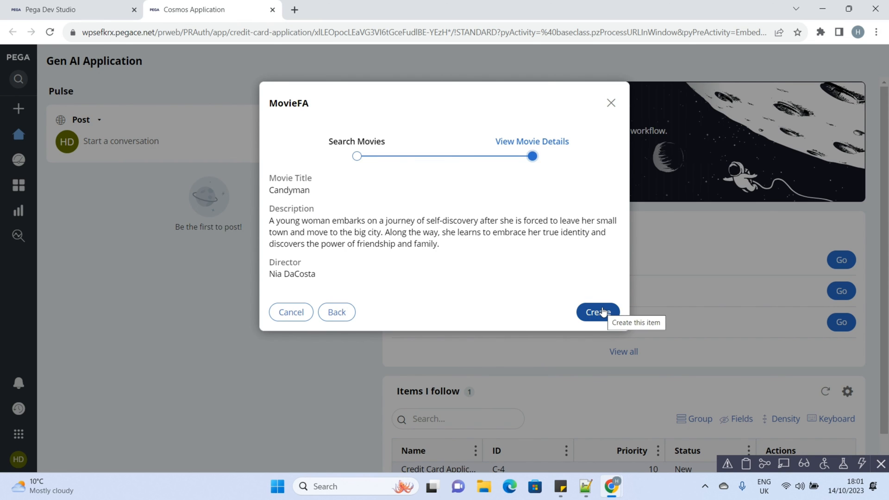
click(597, 312)
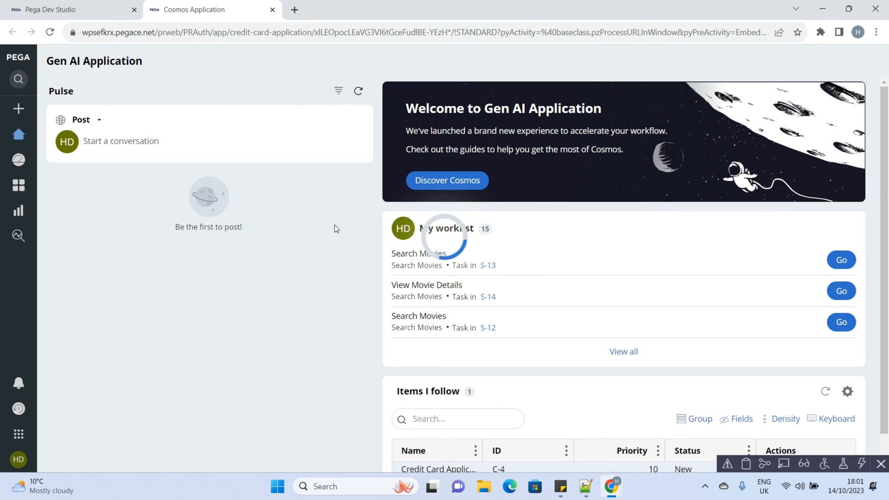
click(841, 259)
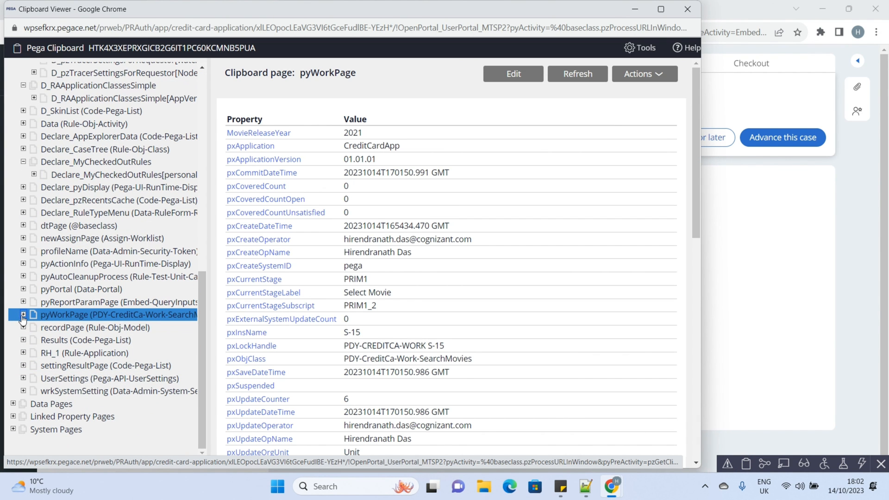
- Expand pyWorkPage to view MovieDetails: Director Nia DaCosta, MovieTitle Candyman, plot summary
click(23, 315)
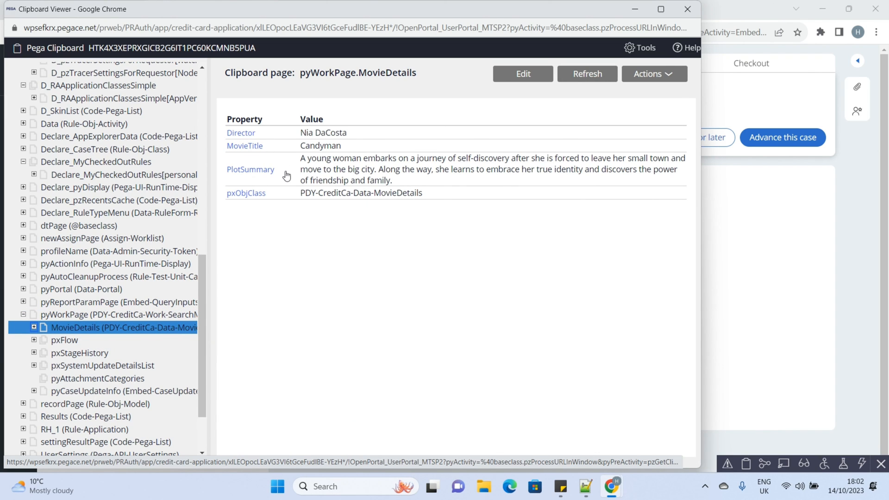
drag(232, 132, 391, 181)
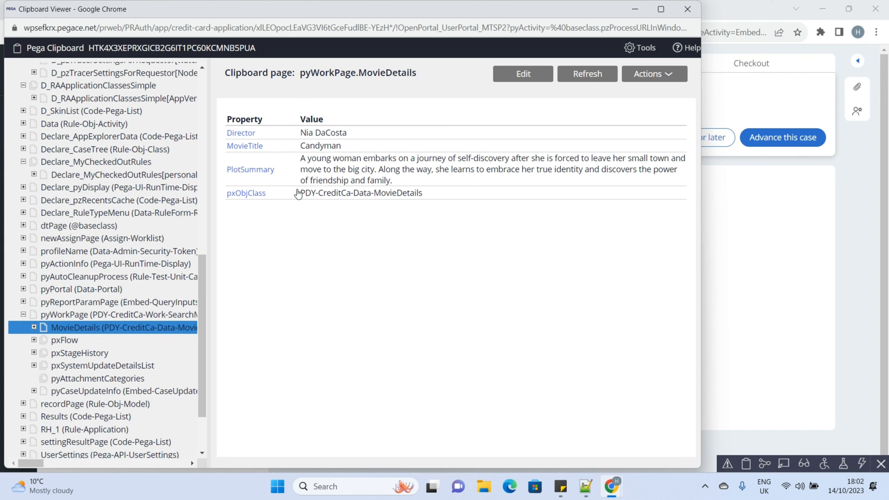
mouse_move(400, 185)
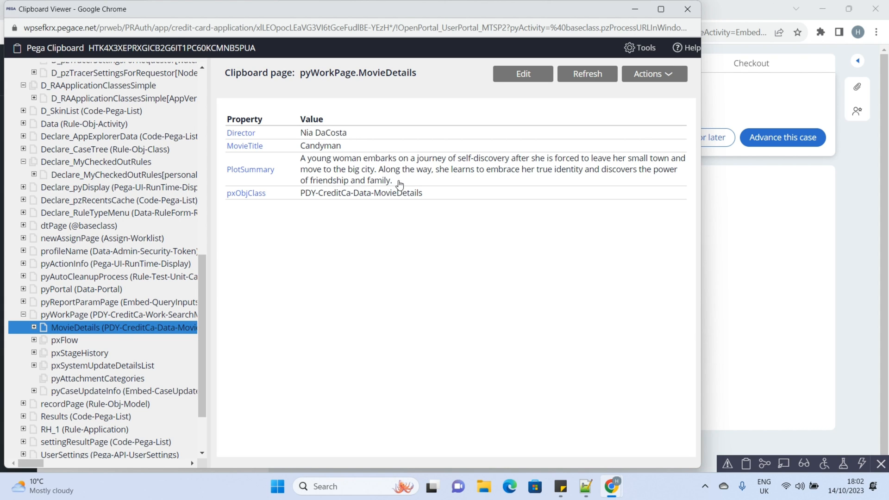